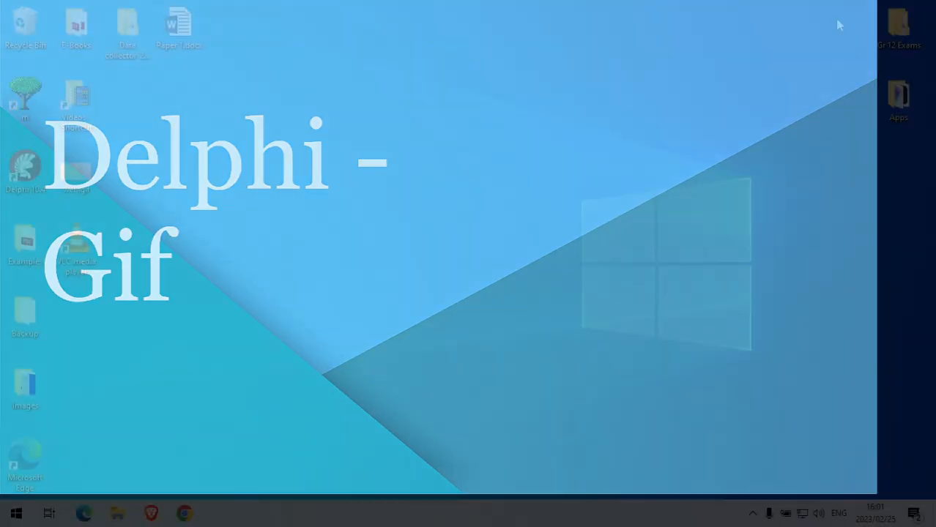
# Create a new desktop folder via New > Folder and name it 'Gif'
pyautogui.rightClick(469, 271)
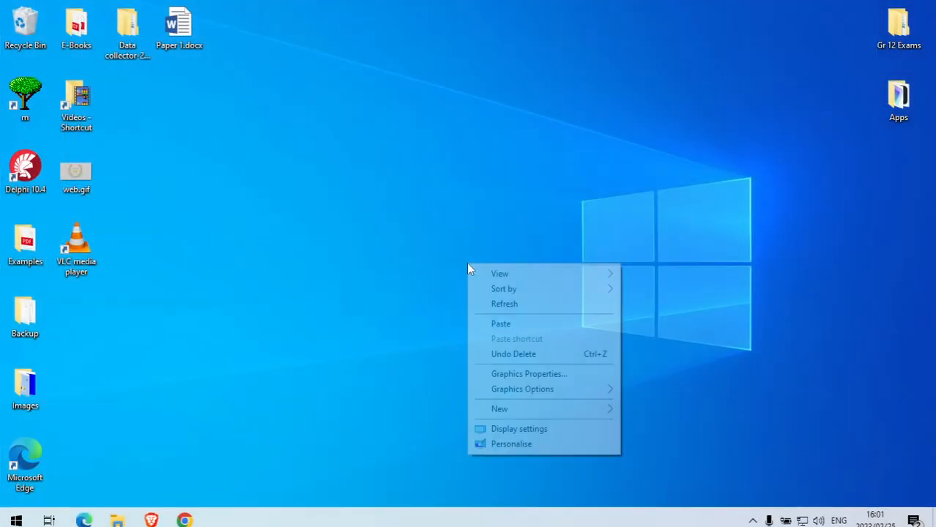
pyautogui.click(498, 408)
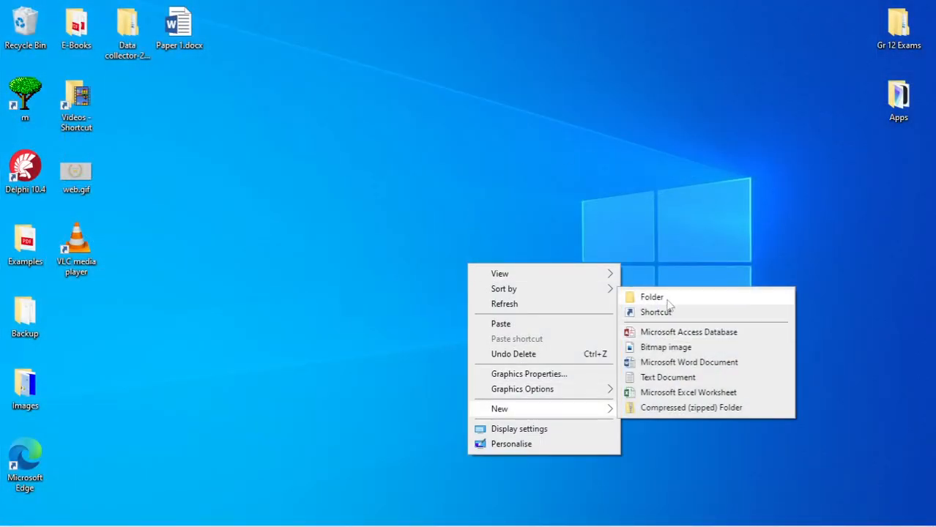
pyautogui.click(651, 297)
pyautogui.write('Gif')
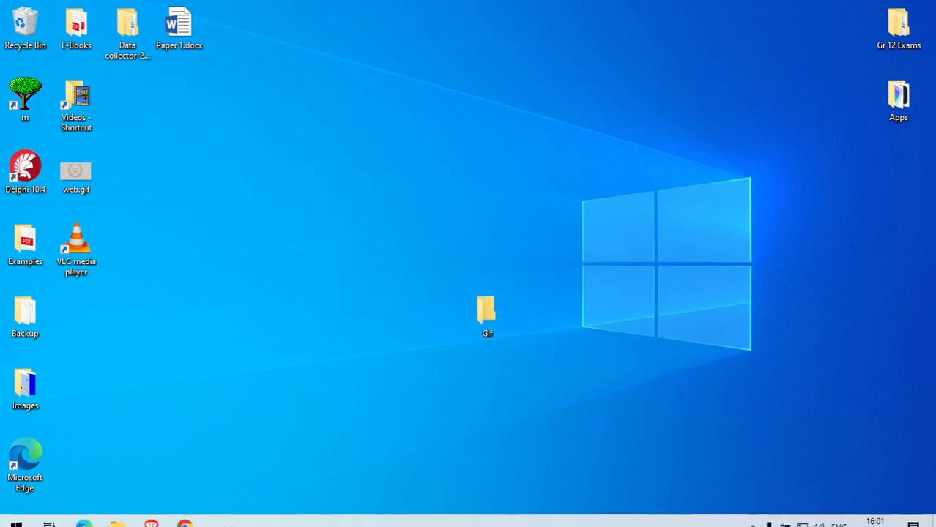
pyautogui.click(25, 170)
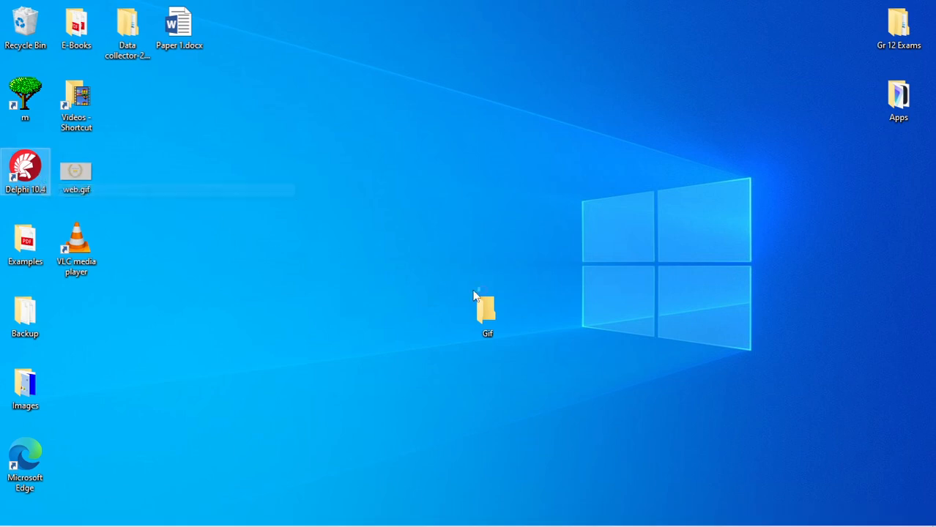
# Launch Delphi 10.4 and start a new Windows VCL Application - Delphi project
pyautogui.doubleClick(26, 169)
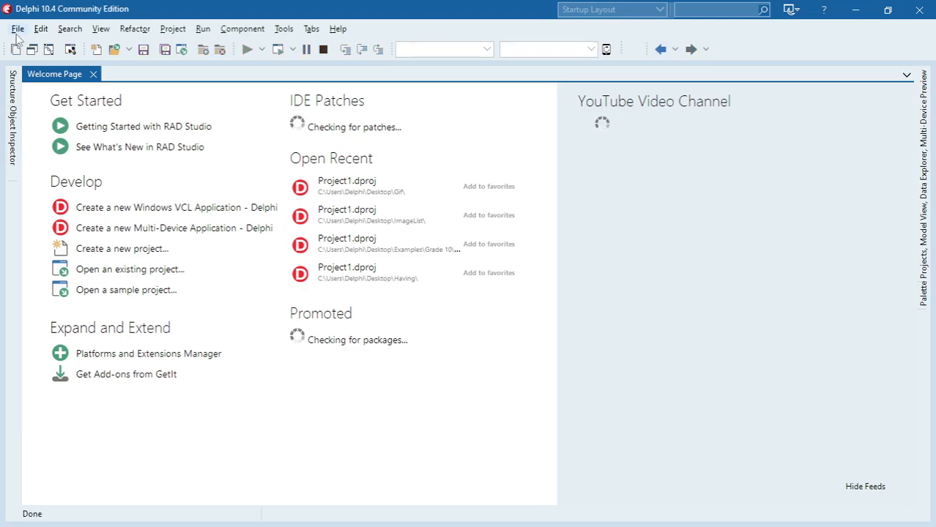
pyautogui.click(17, 28)
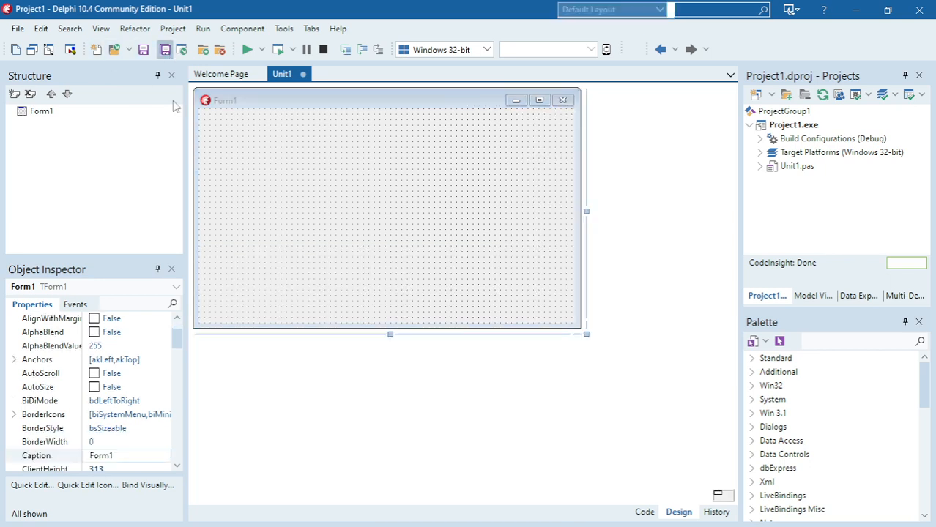
# Save Unit1.pas and Project1.dproj into Desktop\Gif with Save All
pyautogui.click(144, 49)
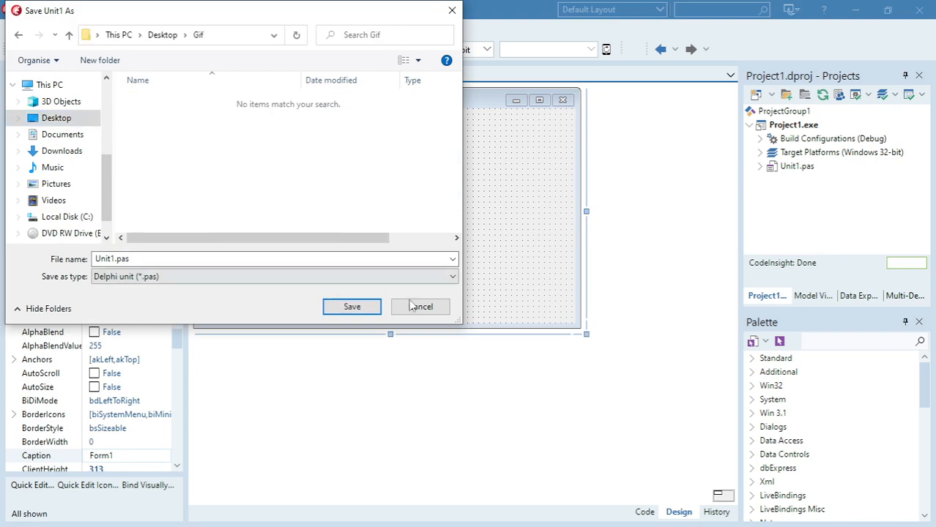
pyautogui.click(351, 306)
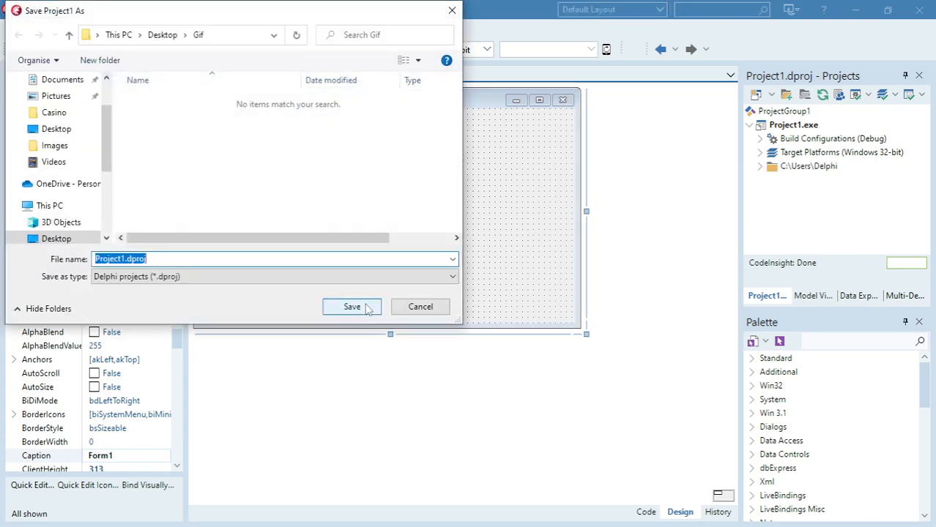
pyautogui.click(351, 307)
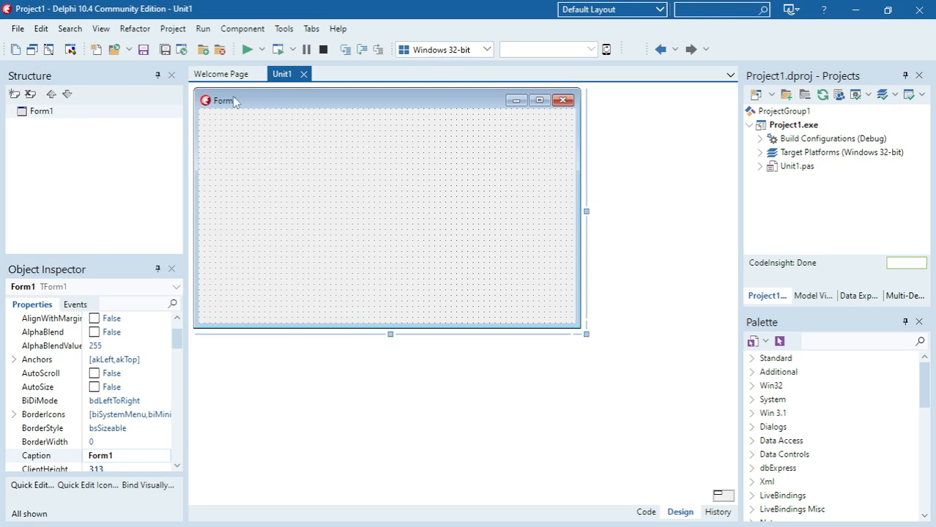
pyautogui.click(248, 49)
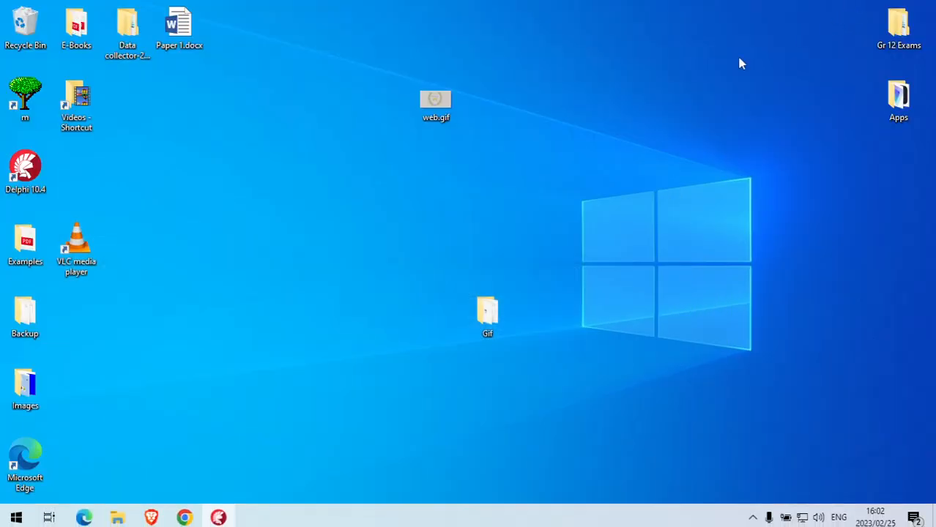
# Put web.gif into Gif\Win32\Debug beside Project1.exe, then close File Explorer
pyautogui.click(436, 100)
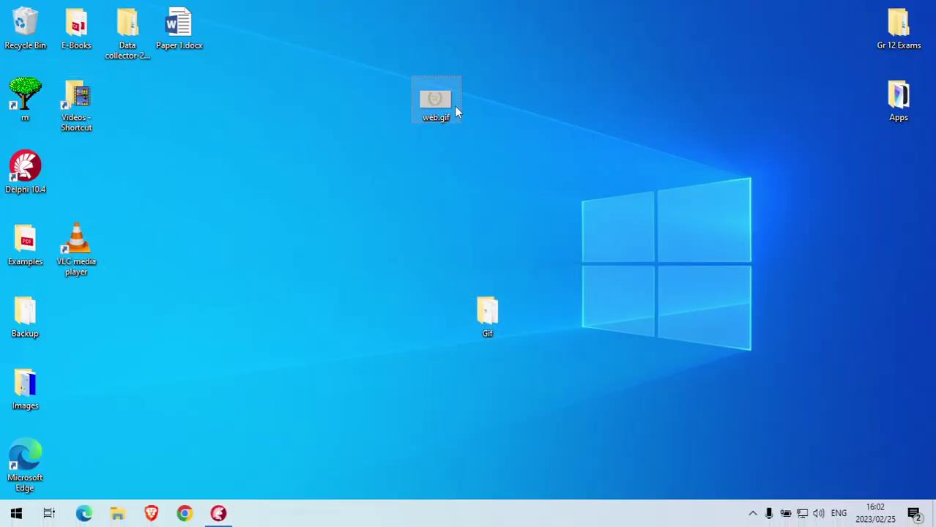
pyautogui.doubleClick(487, 311)
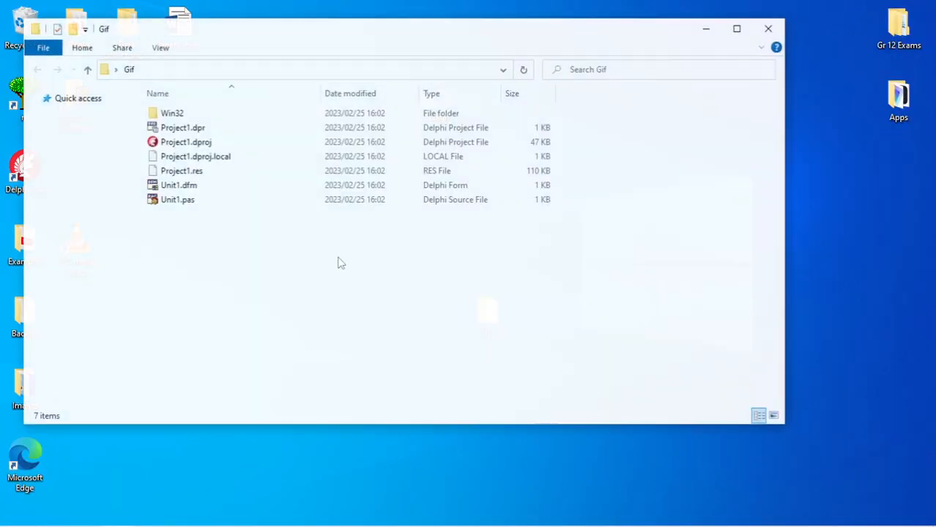
pyautogui.doubleClick(172, 113)
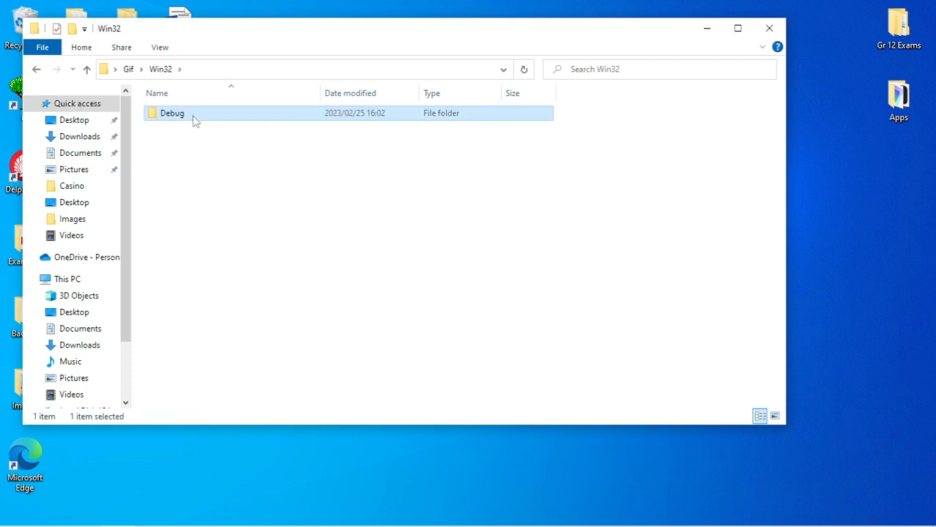
pyautogui.doubleClick(172, 113)
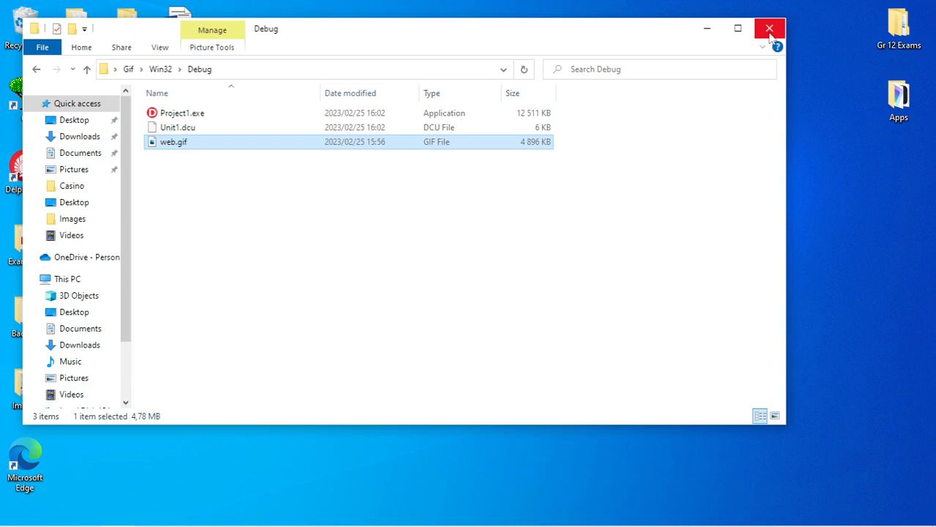
pyautogui.moveTo(769, 33)
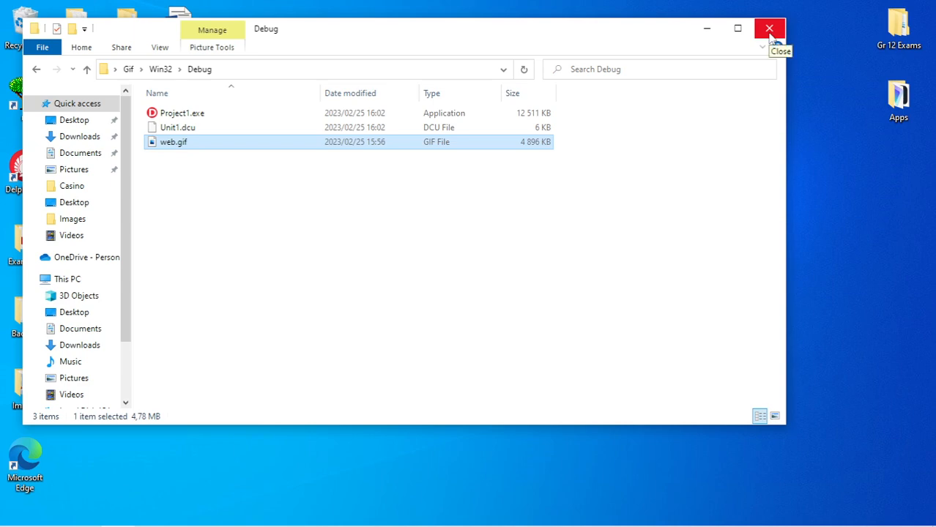
pyautogui.click(769, 28)
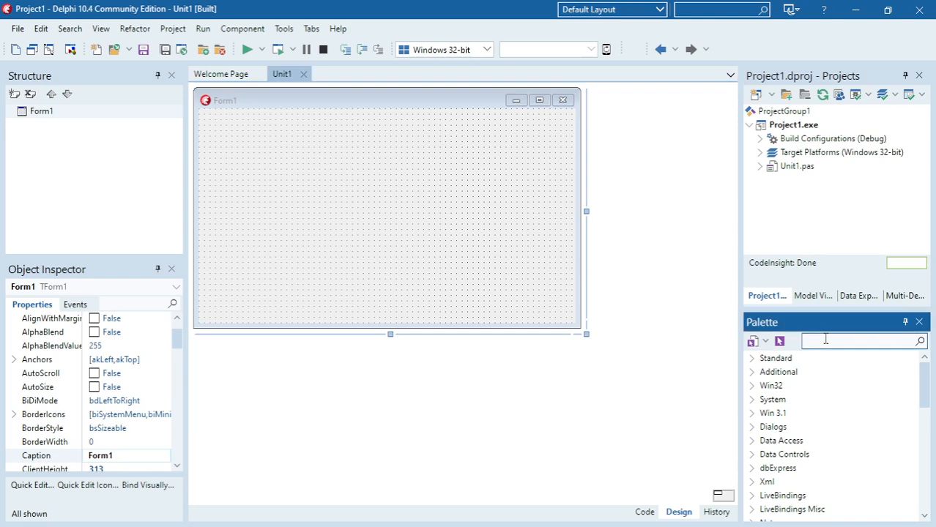
# Search the Palette for 'image' and place a TImage, Image1, on Form1
pyautogui.write('image')
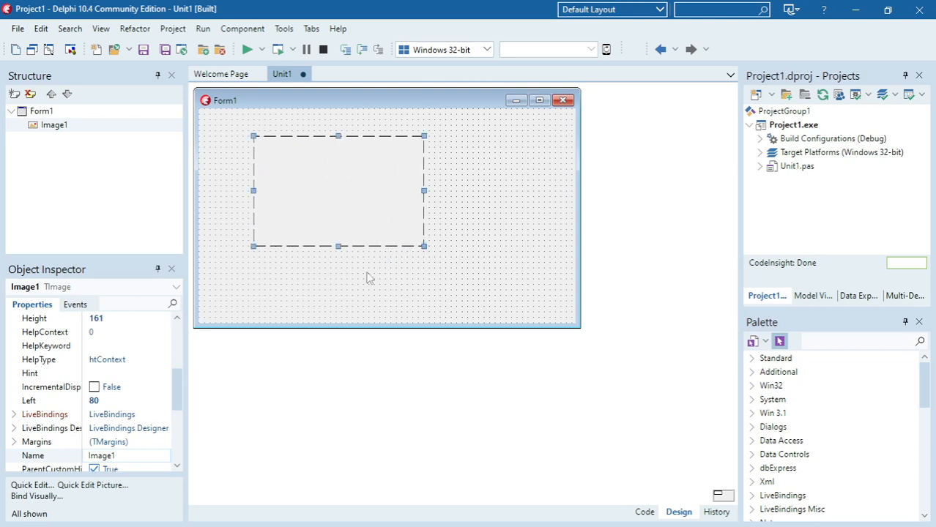
pyautogui.scroll(-3)
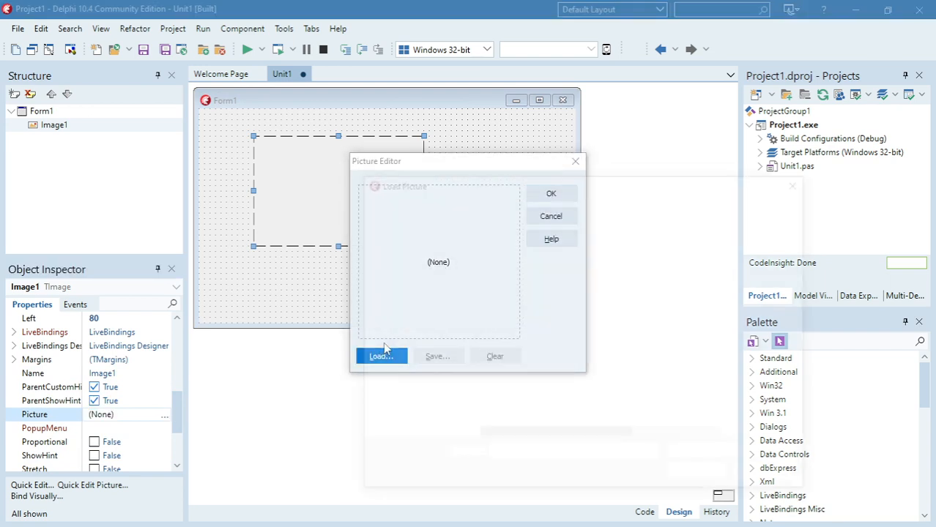
# Load web.gif from Gif\Win32\Debug into Image1's Picture property and accept
pyautogui.click(380, 355)
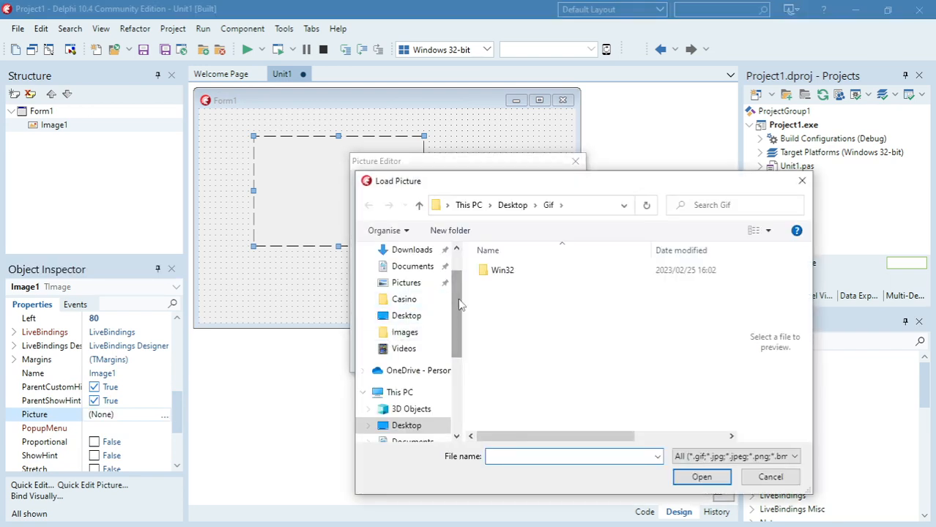
pyautogui.doubleClick(503, 269)
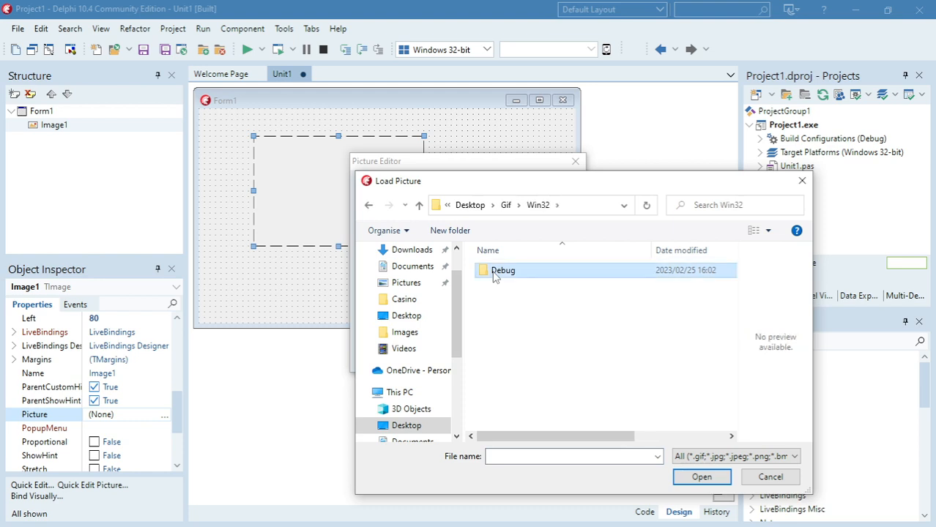
pyautogui.doubleClick(503, 271)
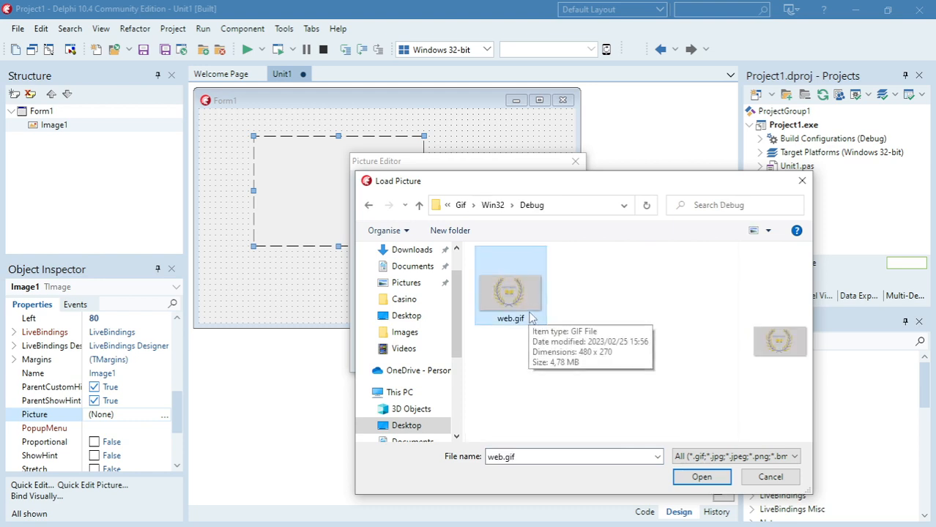
pyautogui.moveTo(702, 477)
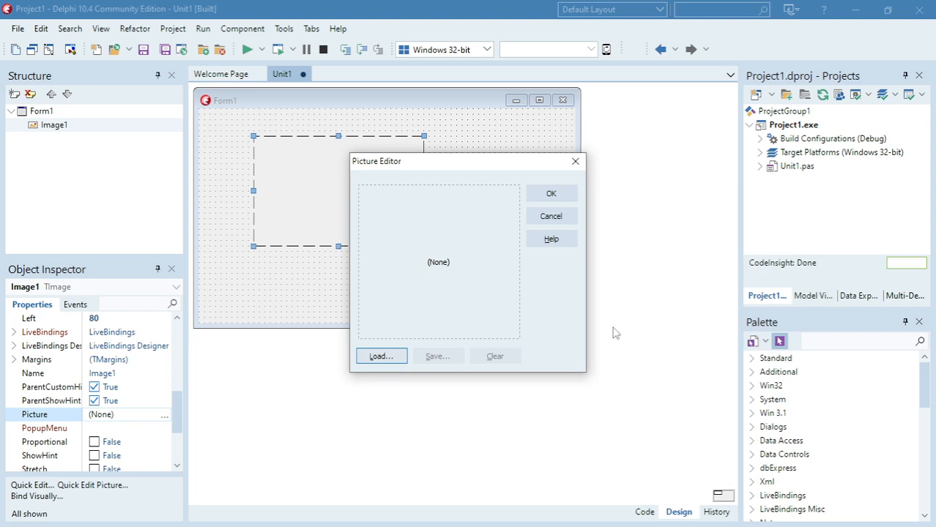
pyautogui.click(380, 356)
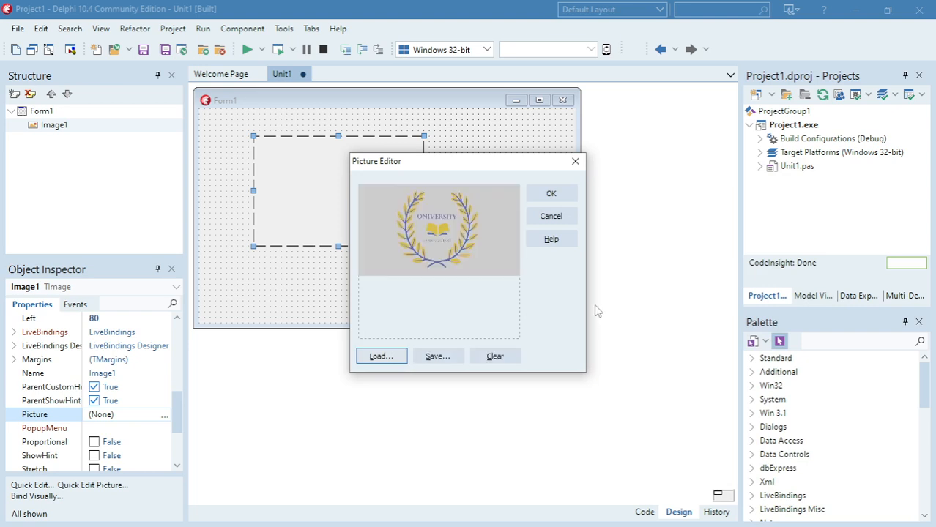
pyautogui.click(550, 194)
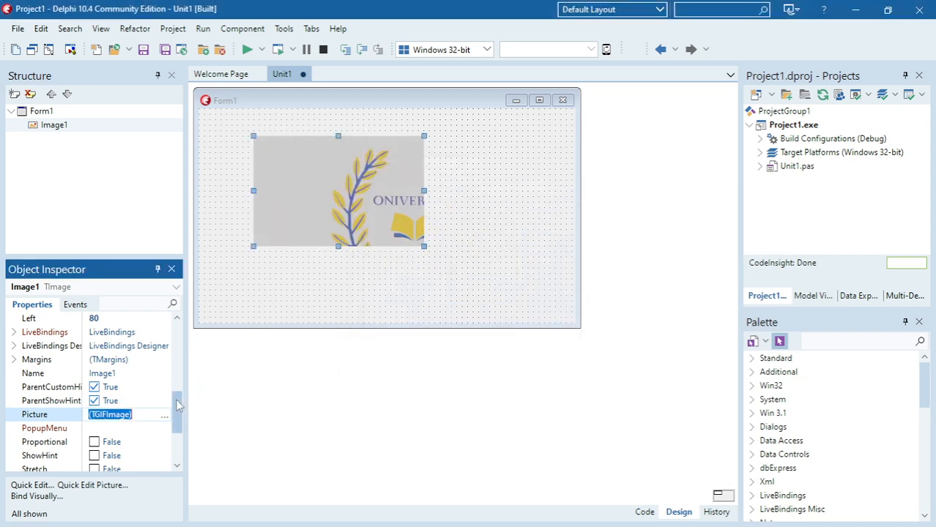
# Set Image1's Stretch to True and enlarge the image to 281 × 185
pyautogui.scroll(-3)
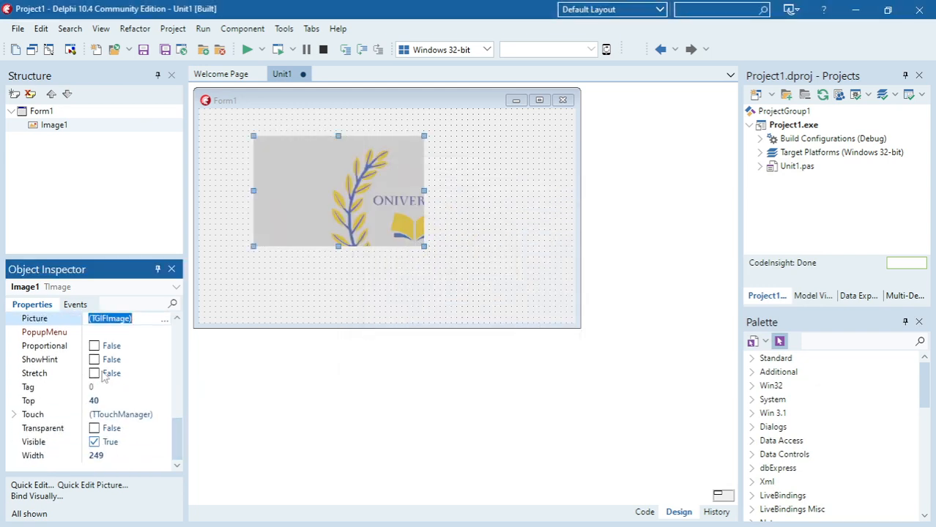
pyautogui.click(94, 373)
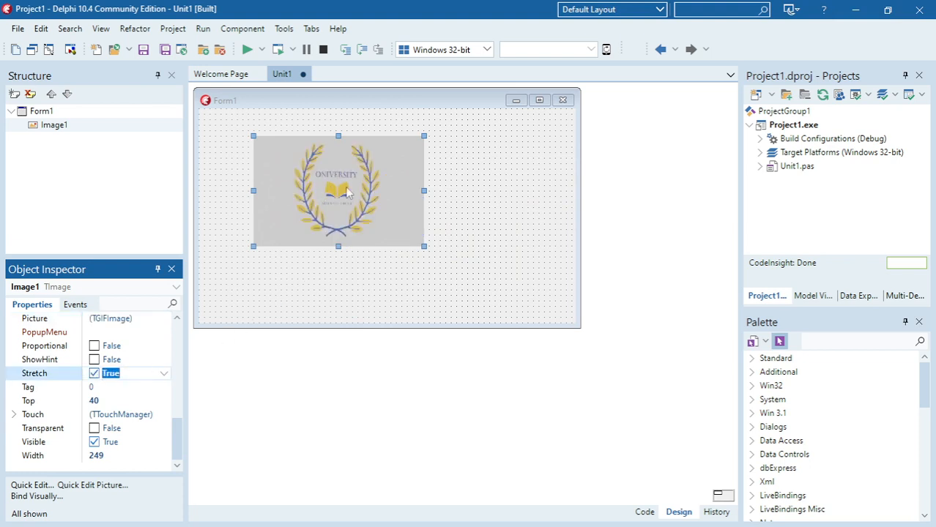
pyautogui.moveTo(423, 246); pyautogui.dragTo(445, 261)
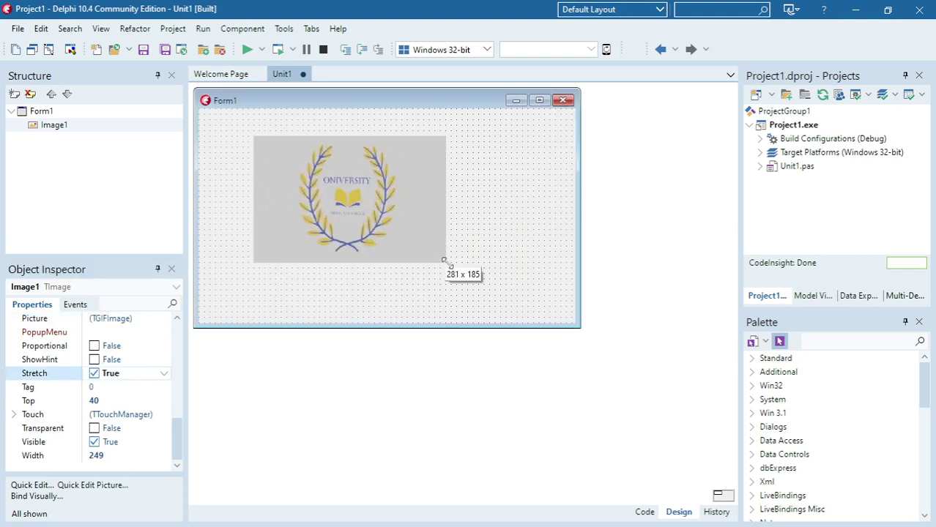
pyautogui.click(523, 251)
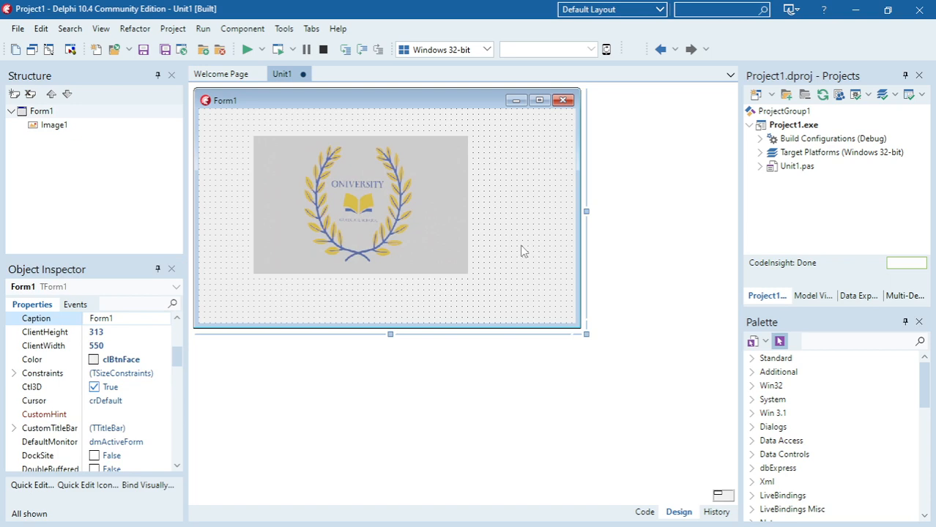
pyautogui.moveTo(553, 201)
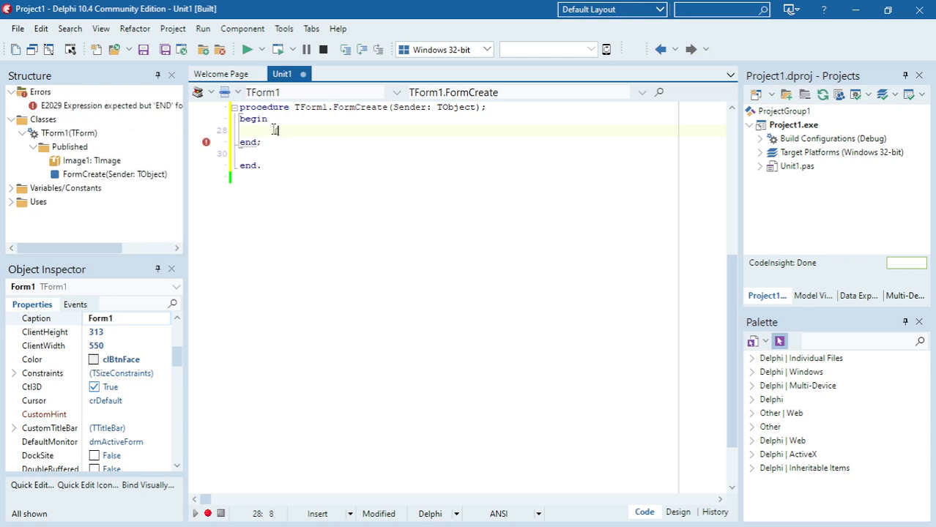
# In FormCreate, write '(image1.Picture.Graphic as TgifImage).Animate:= true; //Start animation'
pyautogui.write('image1')
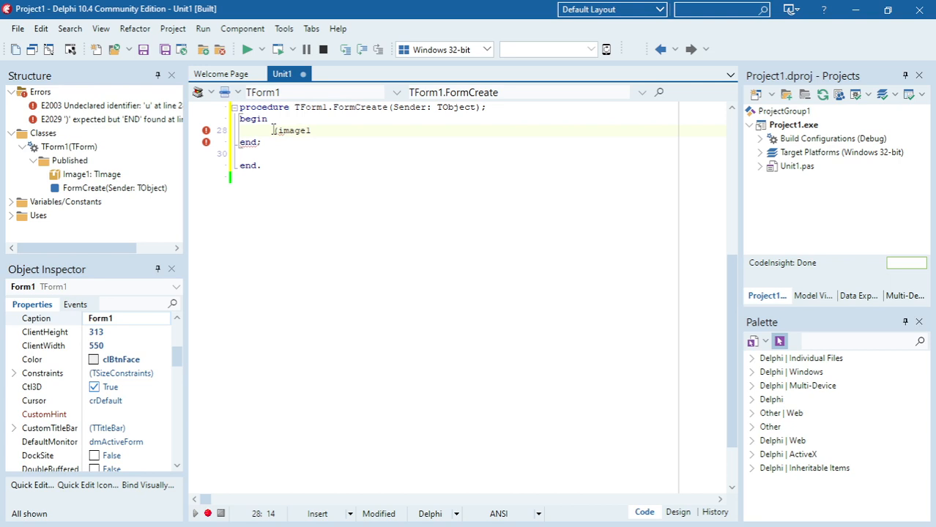
pyautogui.write('.p')
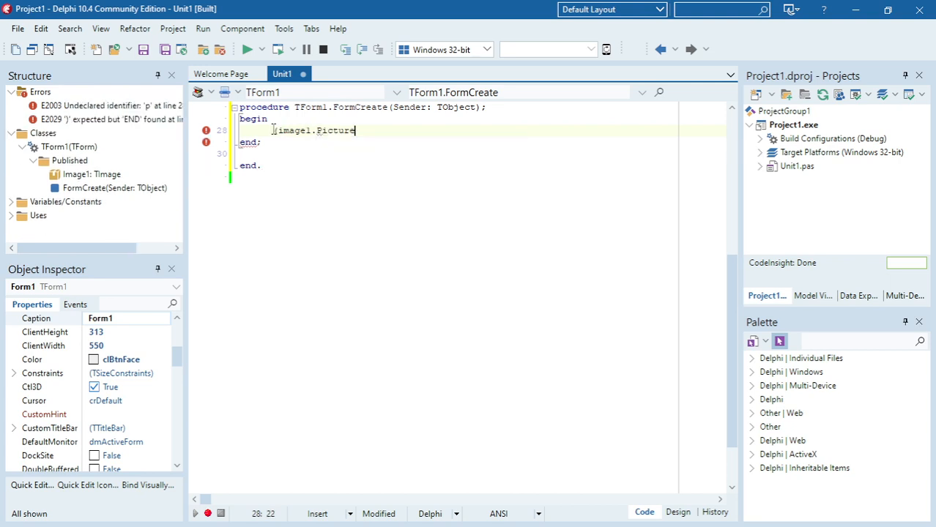
pyautogui.write('.')
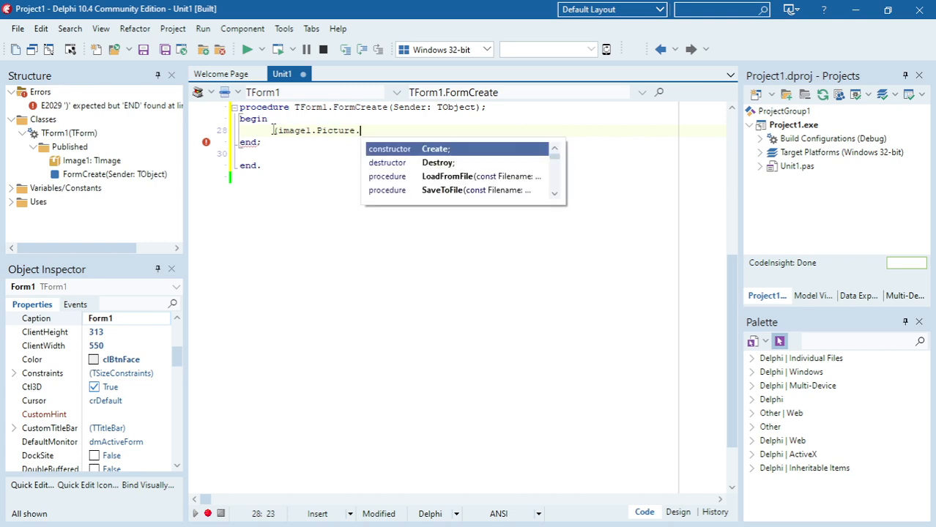
pyautogui.write('Graphic')
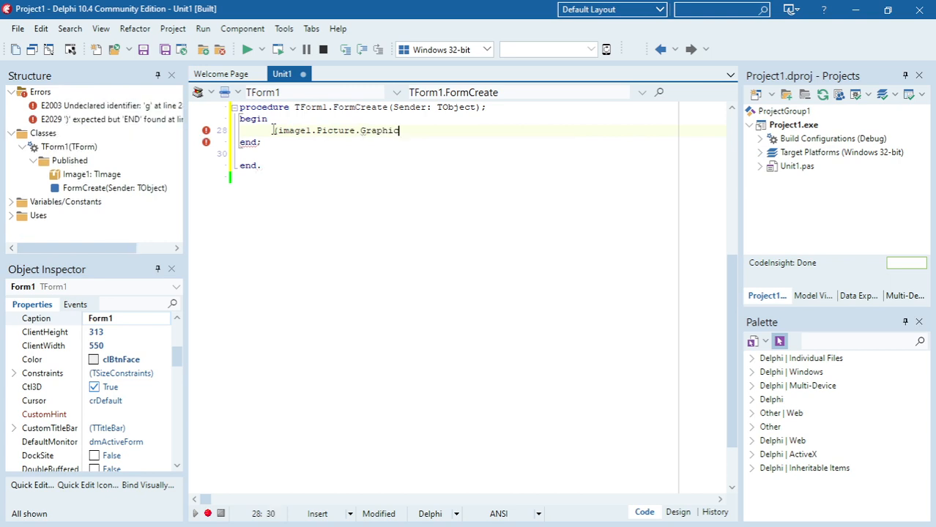
pyautogui.write('as')
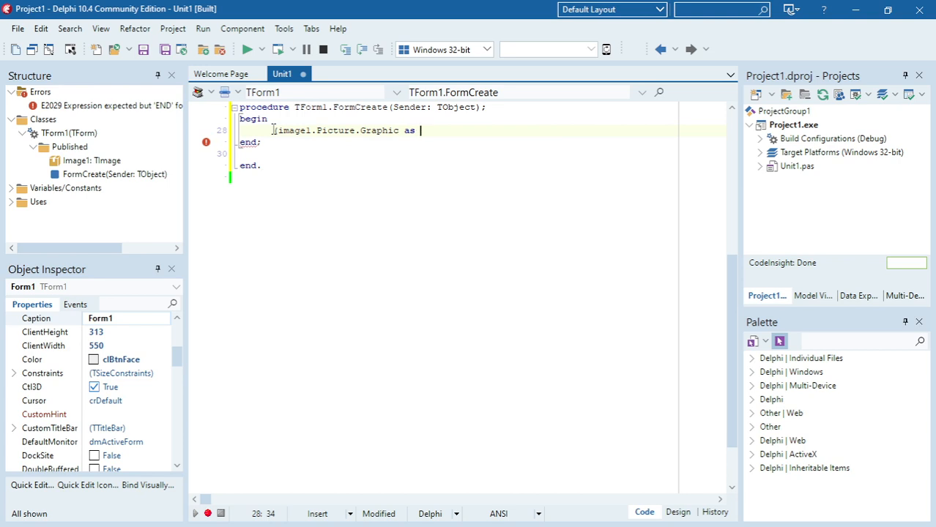
pyautogui.write('Tgk')
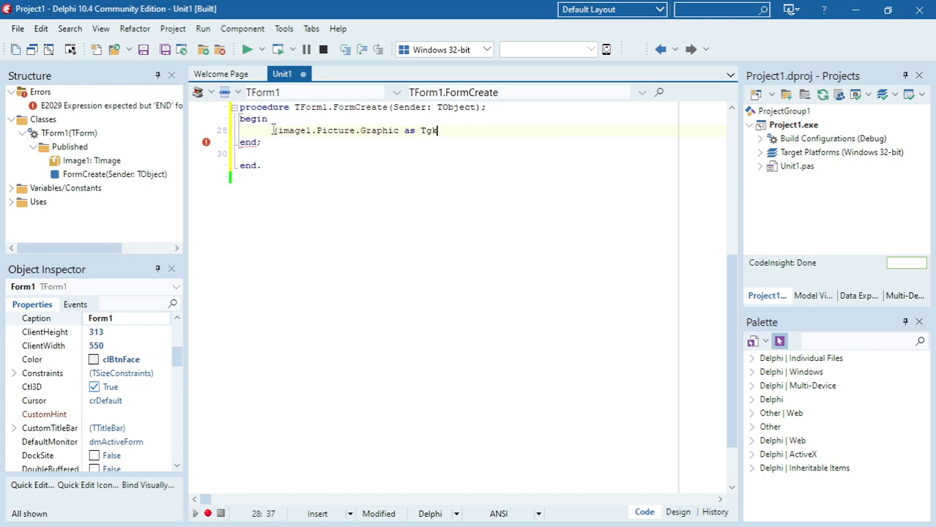
pyautogui.write('if')
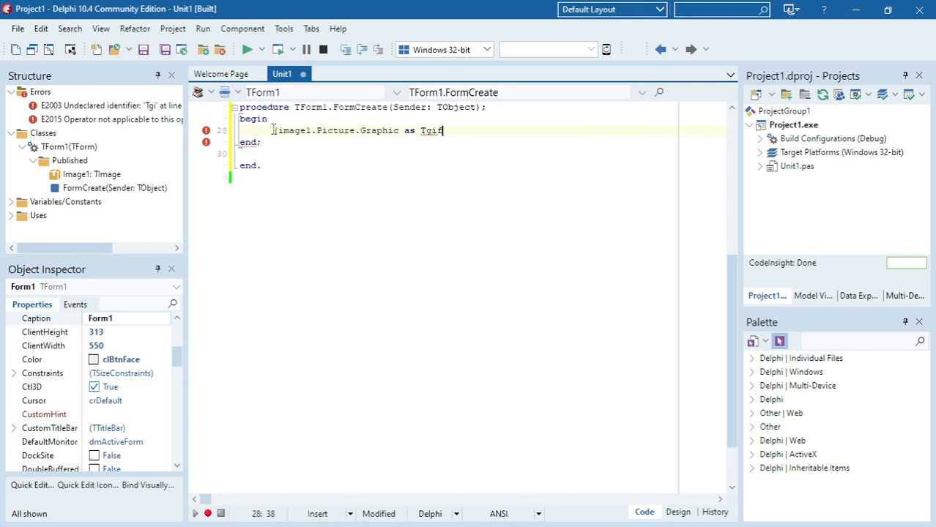
pyautogui.write('Im')
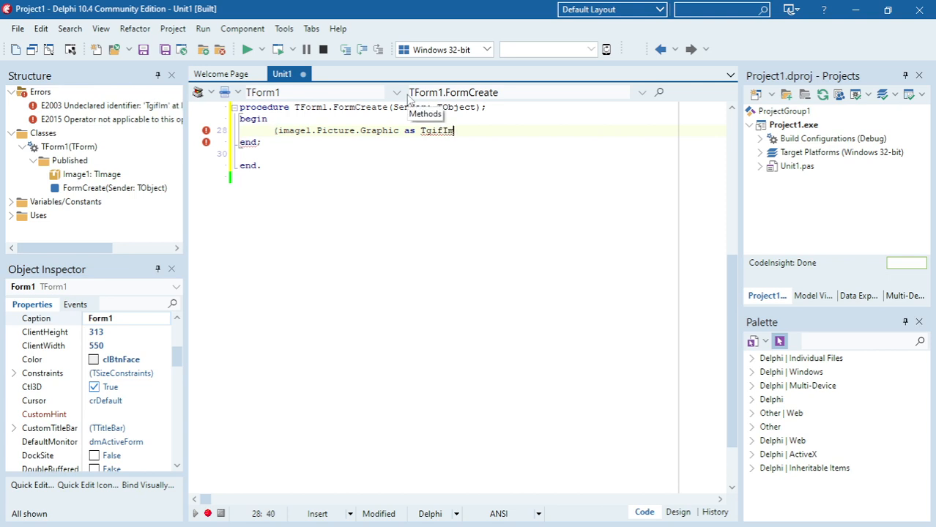
pyautogui.write('age')
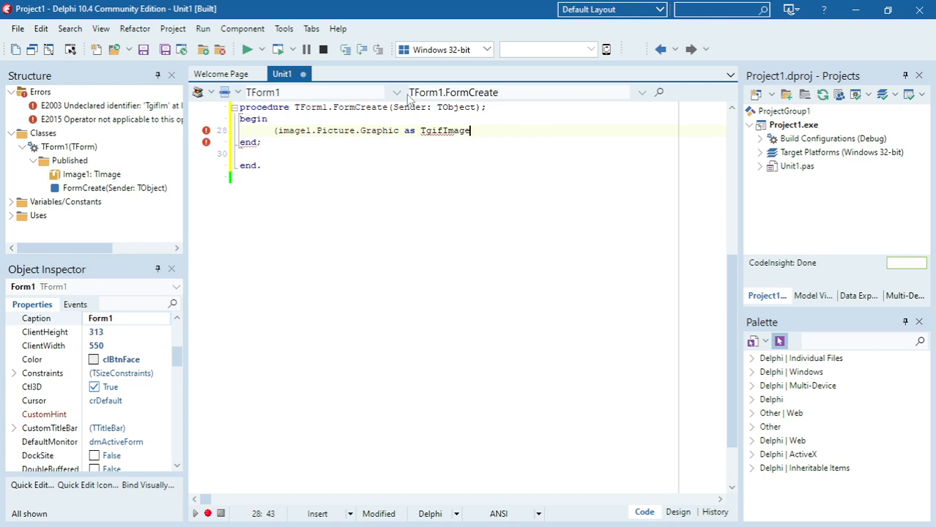
pyautogui.write(')')
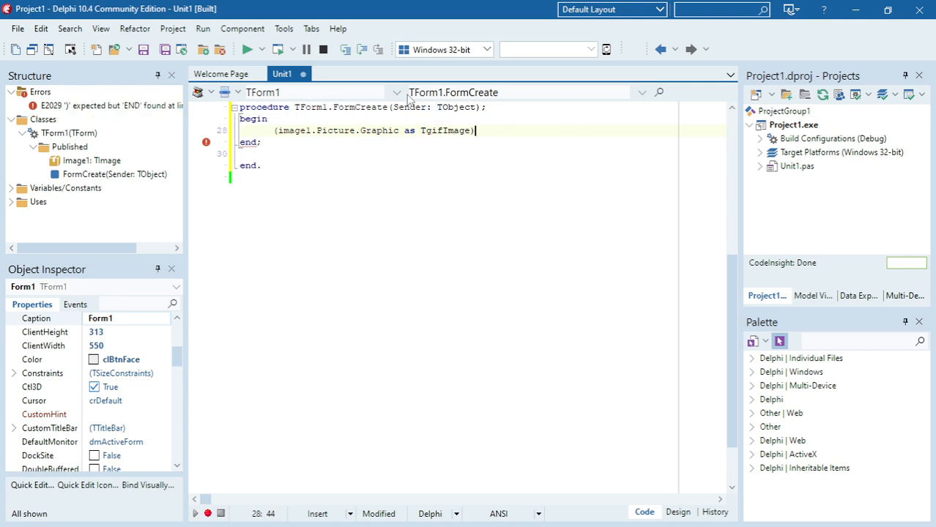
pyautogui.write('.ani')
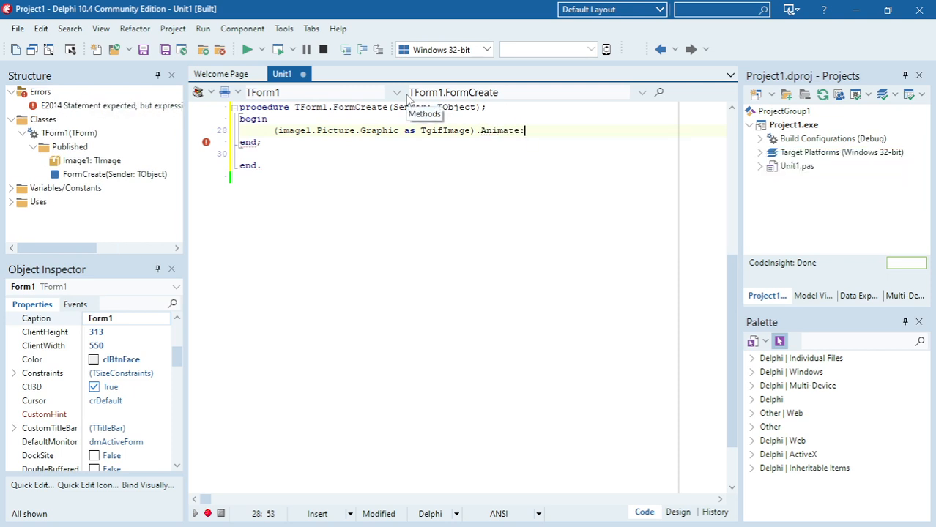
pyautogui.write('=')
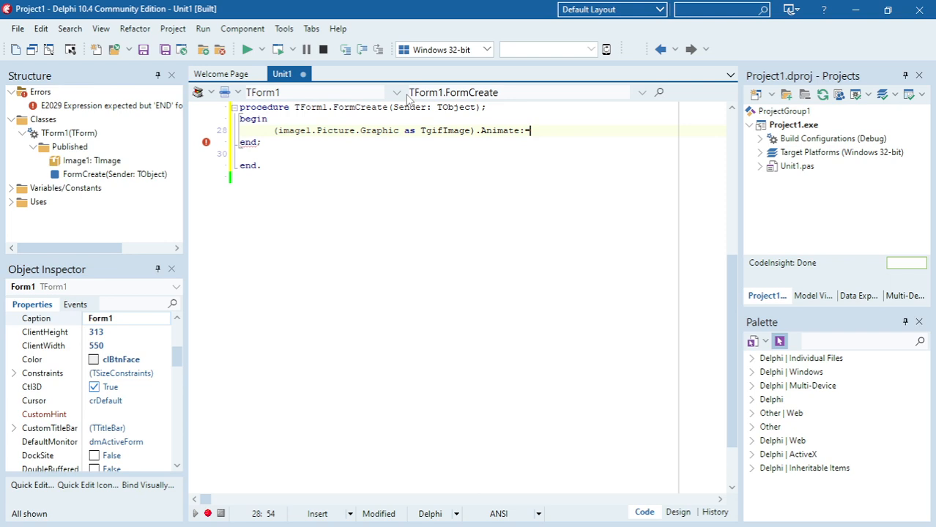
pyautogui.write('true')
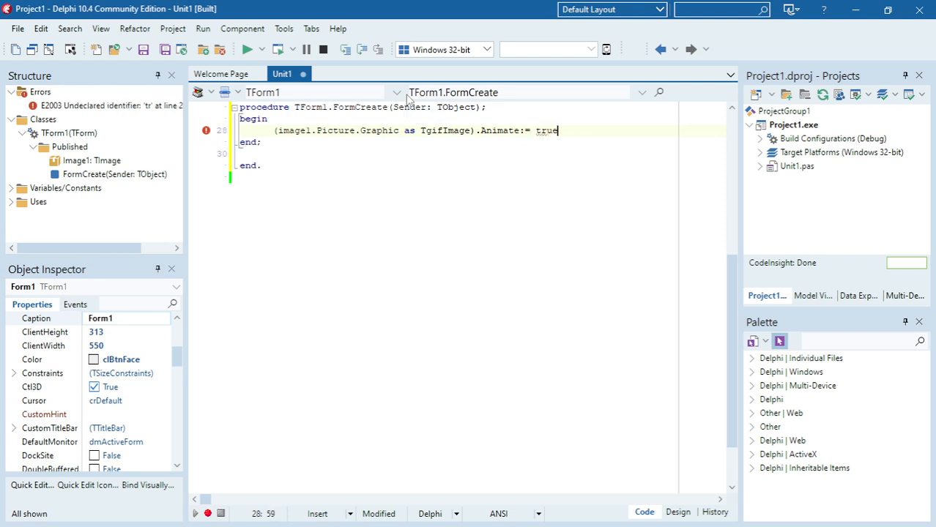
pyautogui.write('; //Ar')
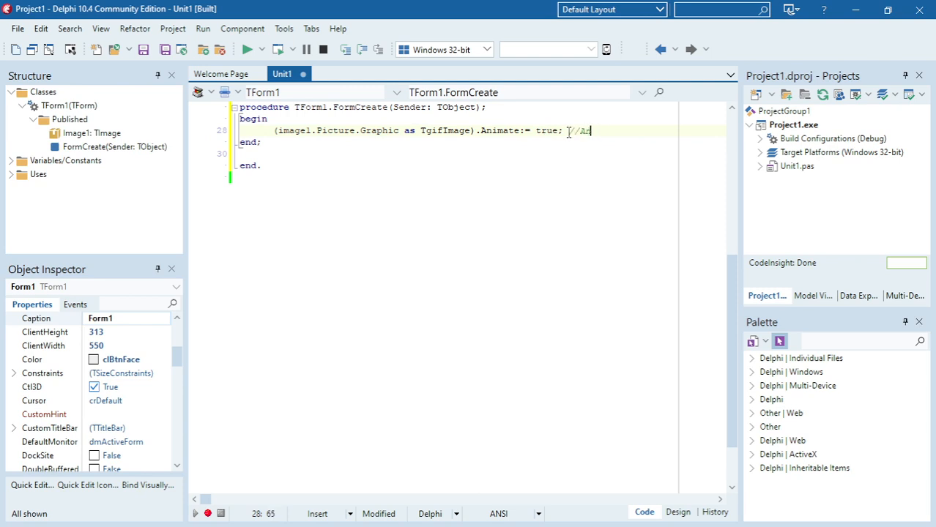
pyautogui.press('Backspace')
pyautogui.write('art anim')
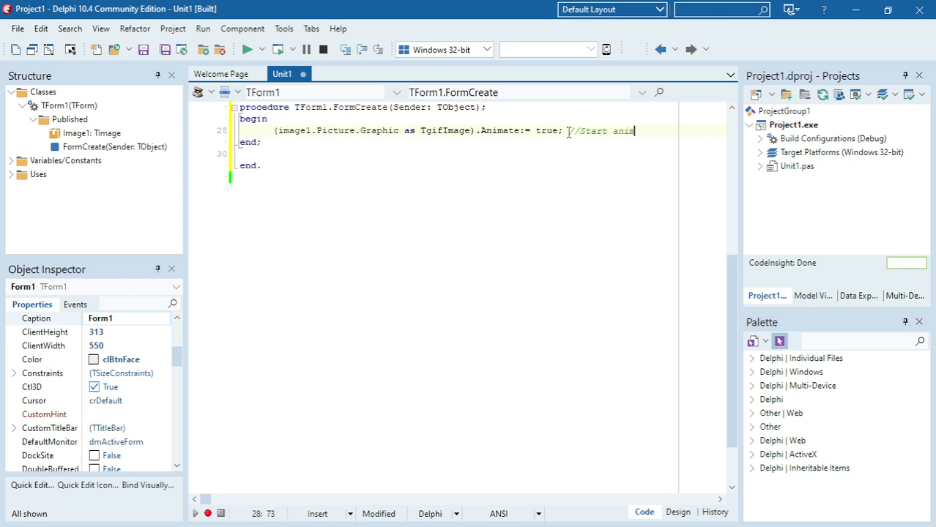
pyautogui.write('ation')
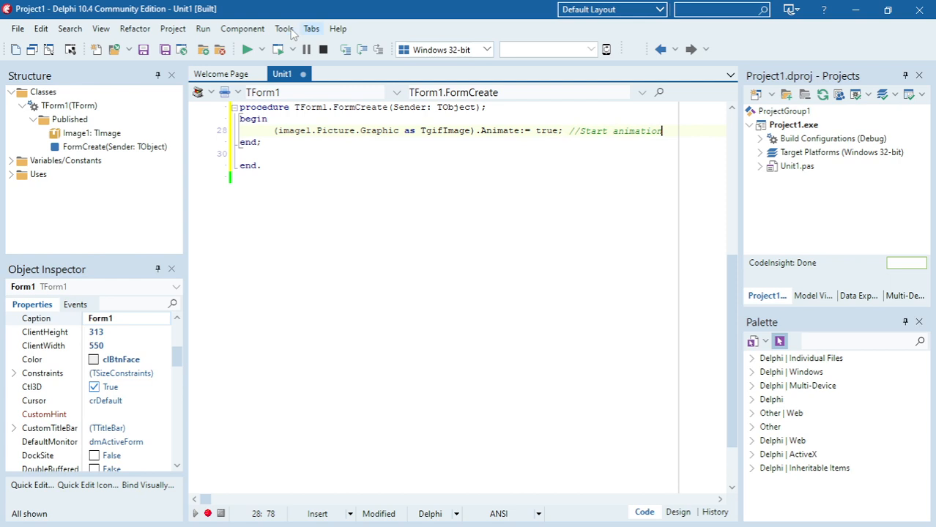
pyautogui.click(250, 49)
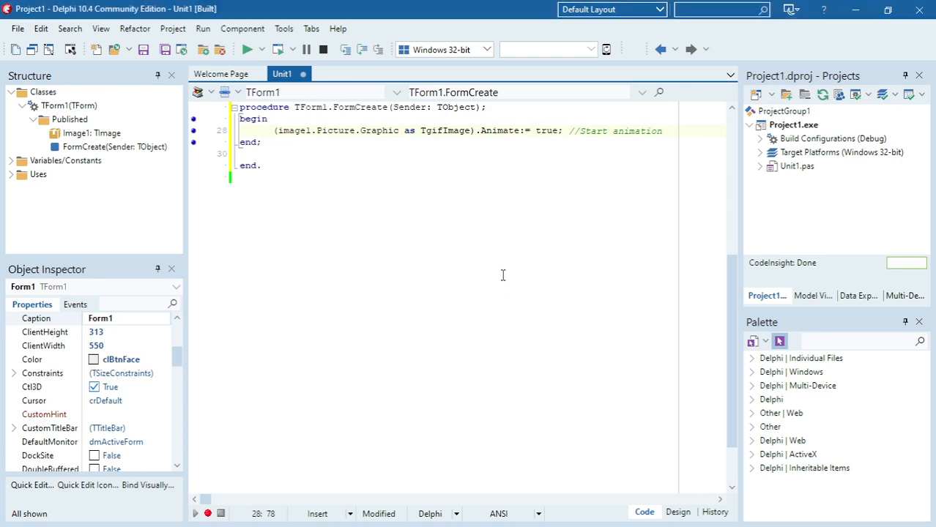
# Run the app to watch the crest GIF animate, close it, and add a line after Animate
pyautogui.click(249, 49)
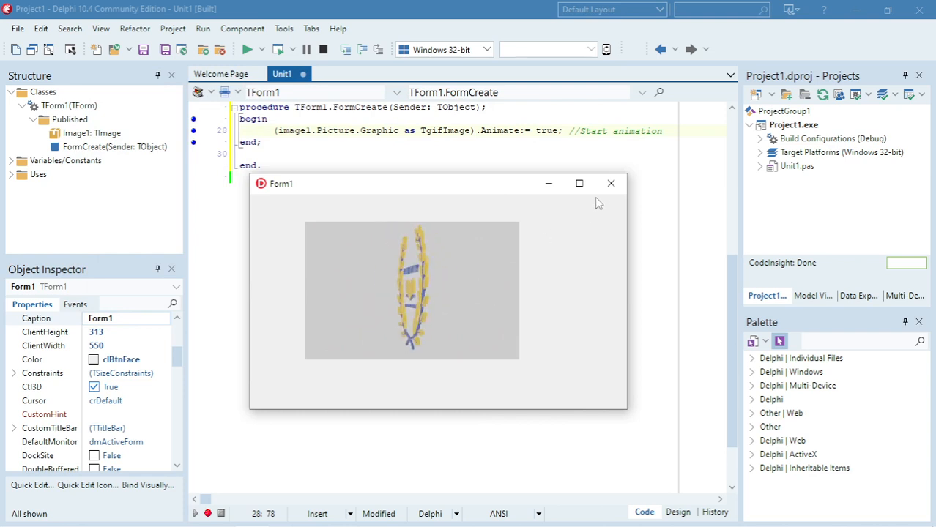
pyautogui.moveTo(611, 183)
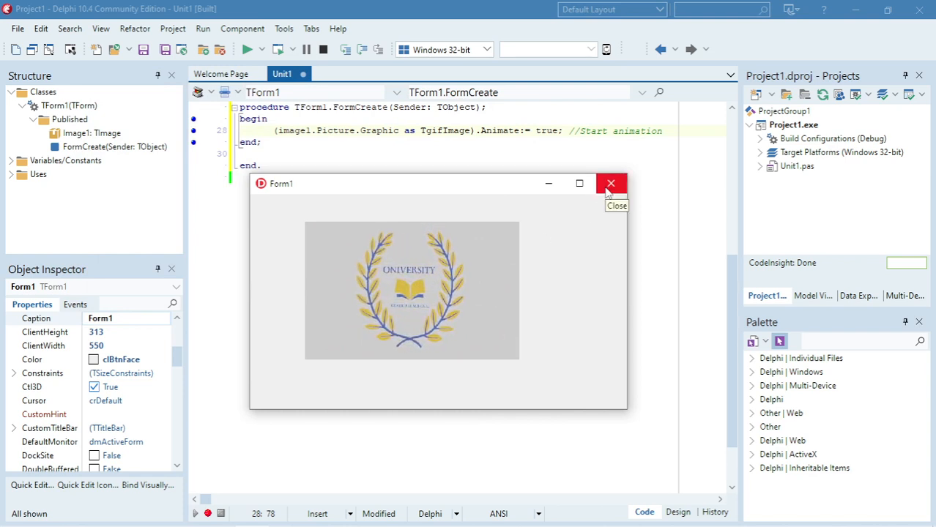
pyautogui.click(610, 183)
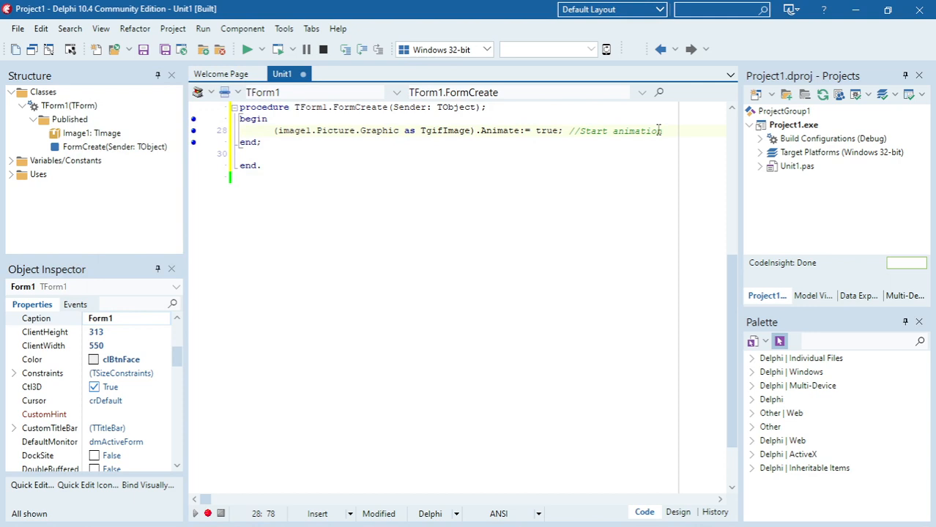
pyautogui.press('Return')
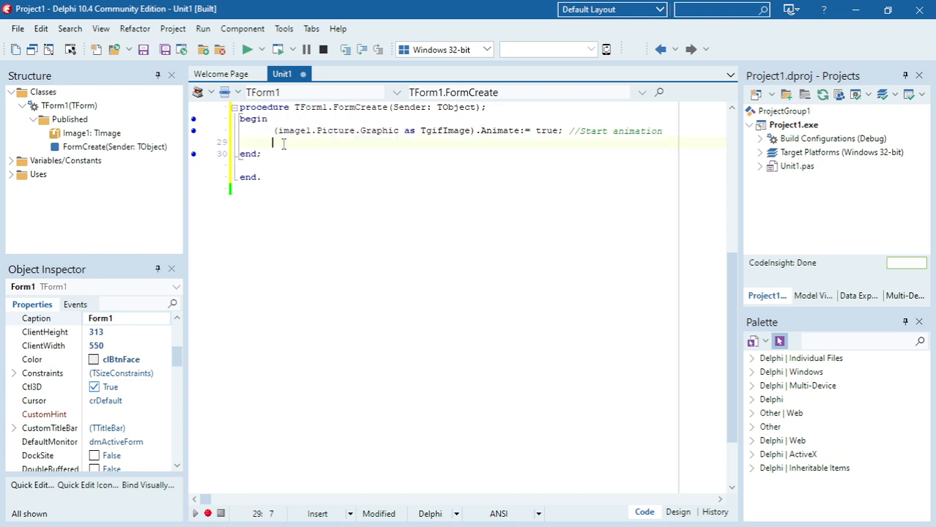
# Add 'AnimationSpeed:=500; //Speed' for the GIF in FormCreate, then test-run and close the app
pyautogui.write('(image1.Picture.Graphic as TgifImage)')
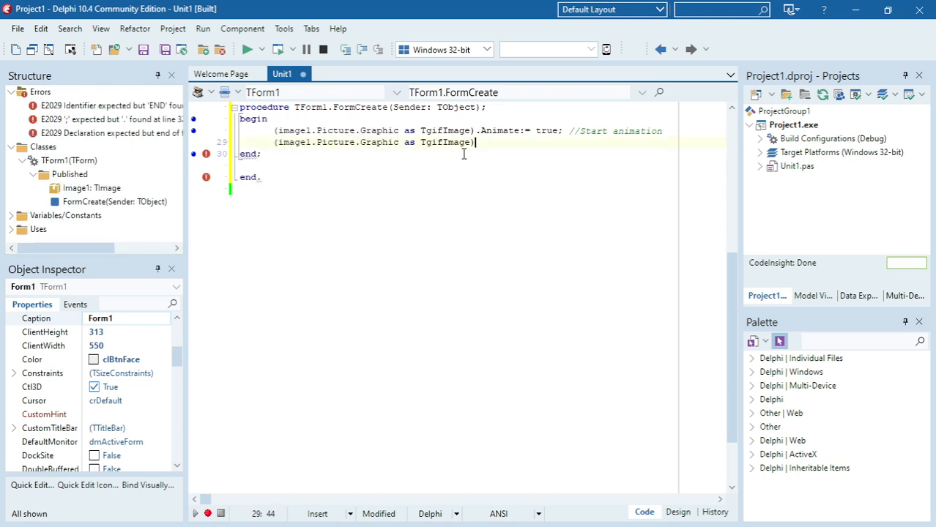
pyautogui.write('.a')
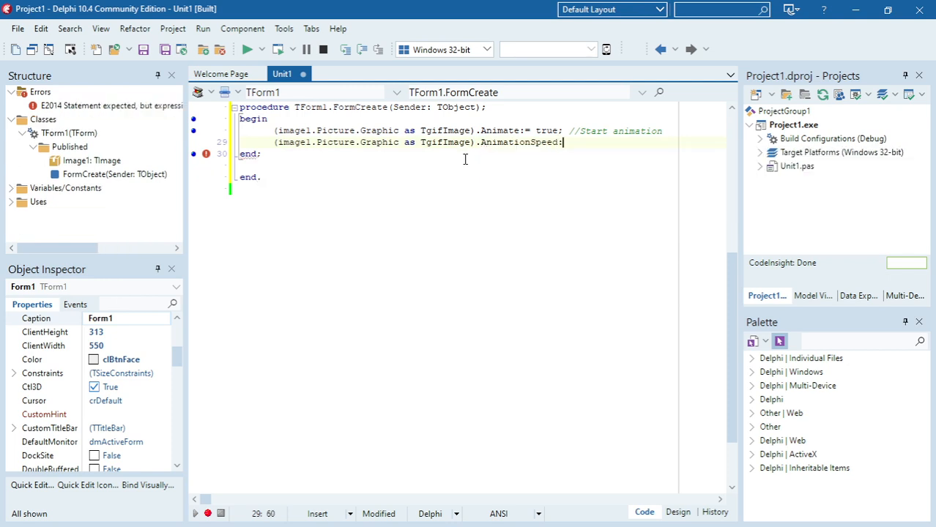
pyautogui.write('=500;')
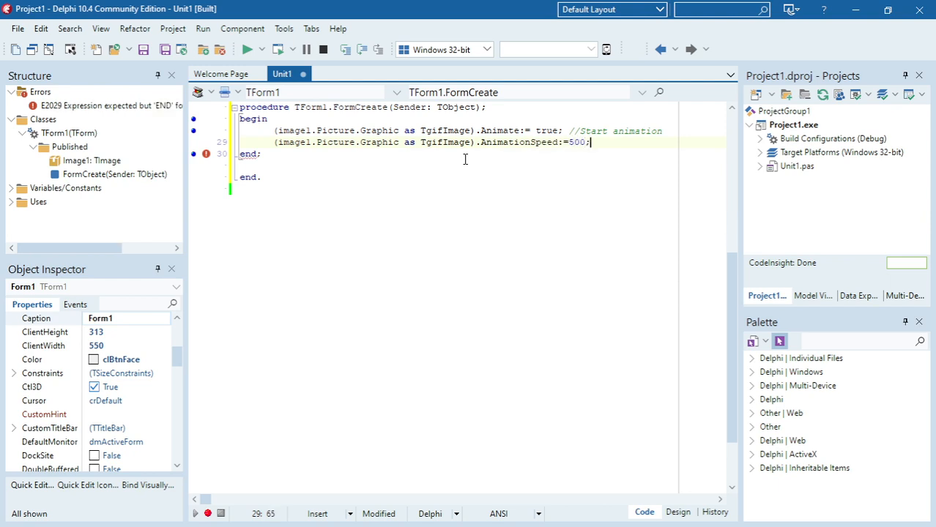
pyautogui.write('//')
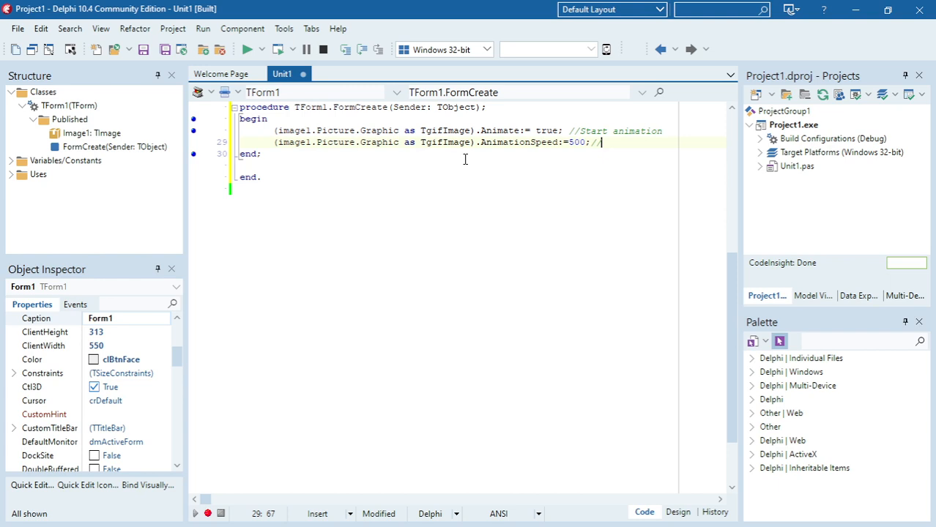
pyautogui.write('s')
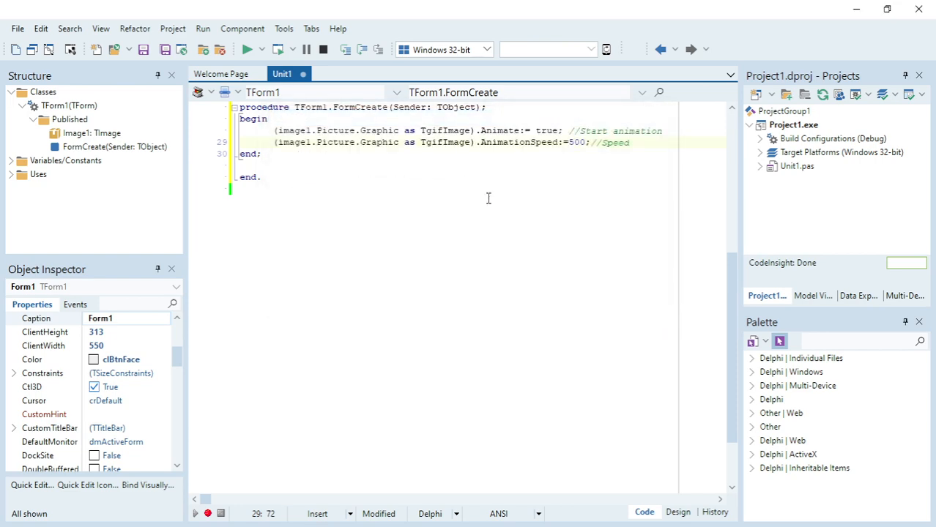
pyautogui.click(248, 50)
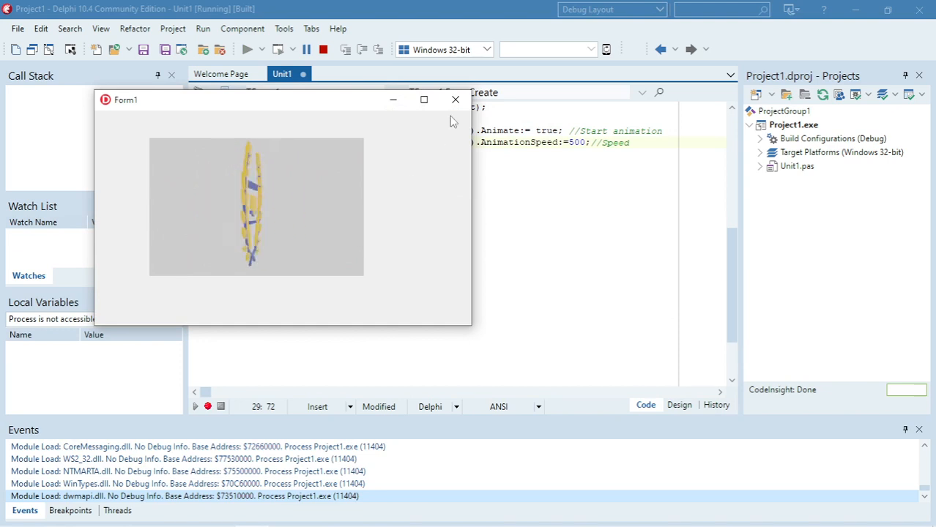
pyautogui.click(323, 49)
pyautogui.write('1')
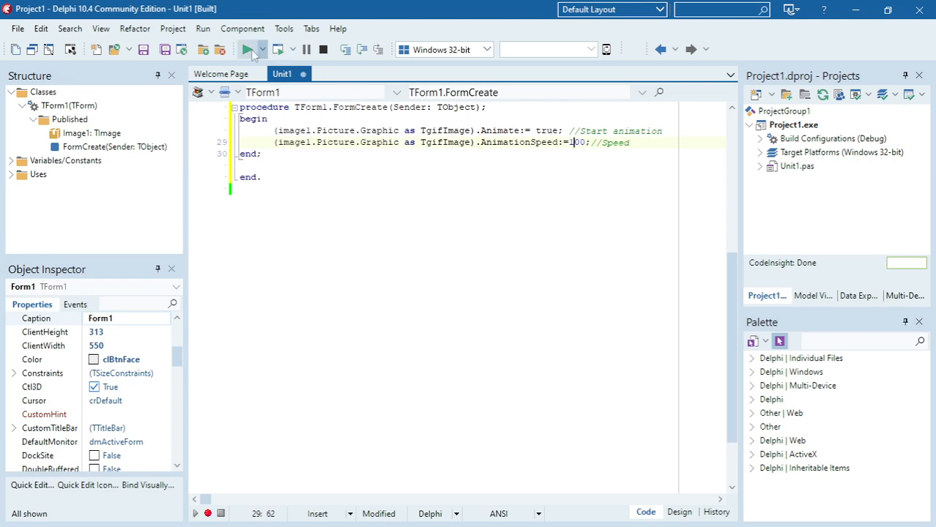
pyautogui.click(249, 49)
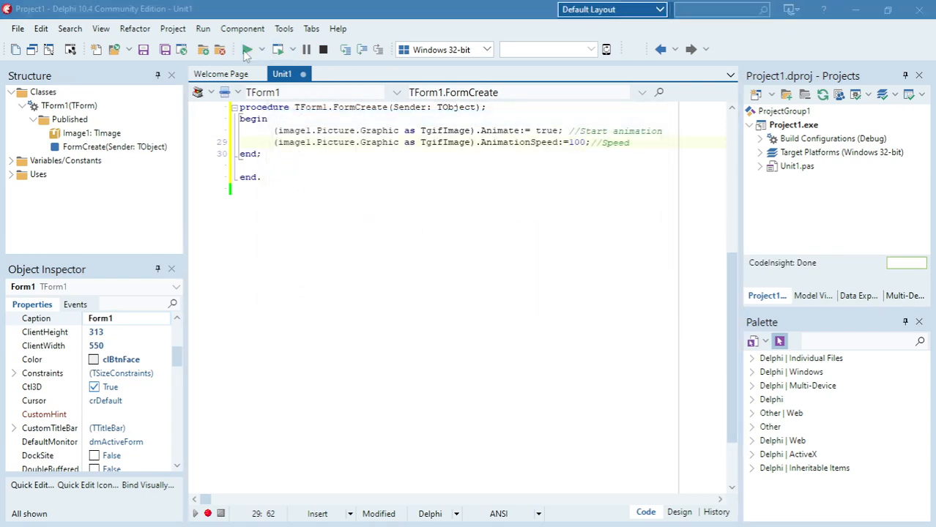
pyautogui.click(247, 49)
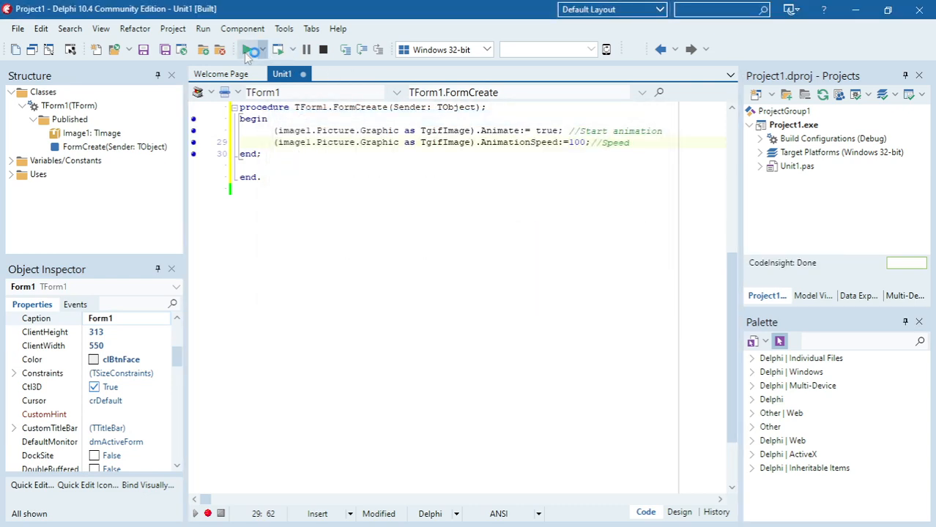
pyautogui.click(247, 49)
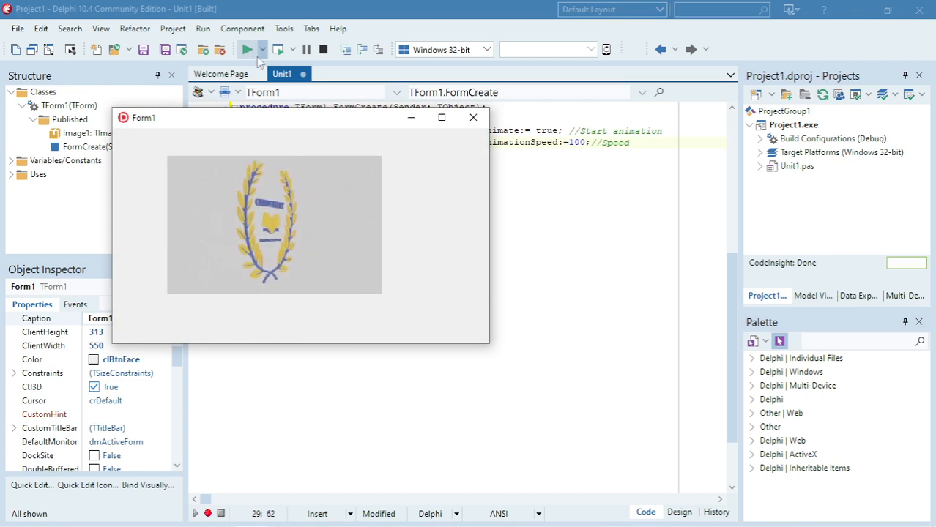
pyautogui.click(473, 117)
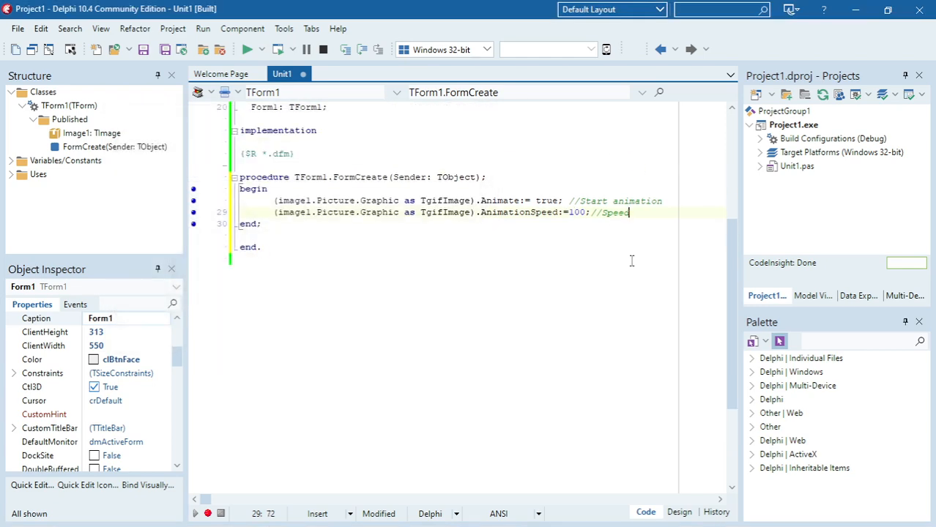
pyautogui.moveTo(528, 251)
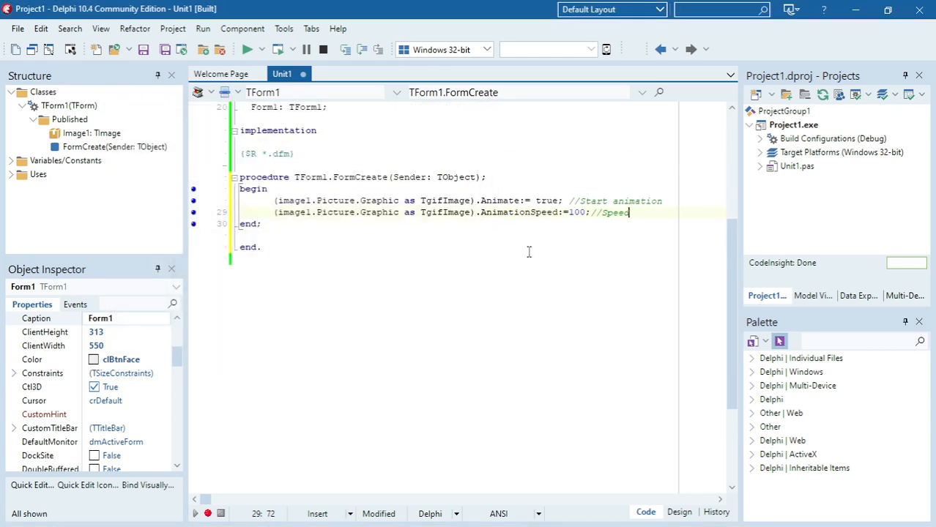
# Return to the Form1 designer showing the crest image, then minimize Delphi to the desktop
pyautogui.click(679, 511)
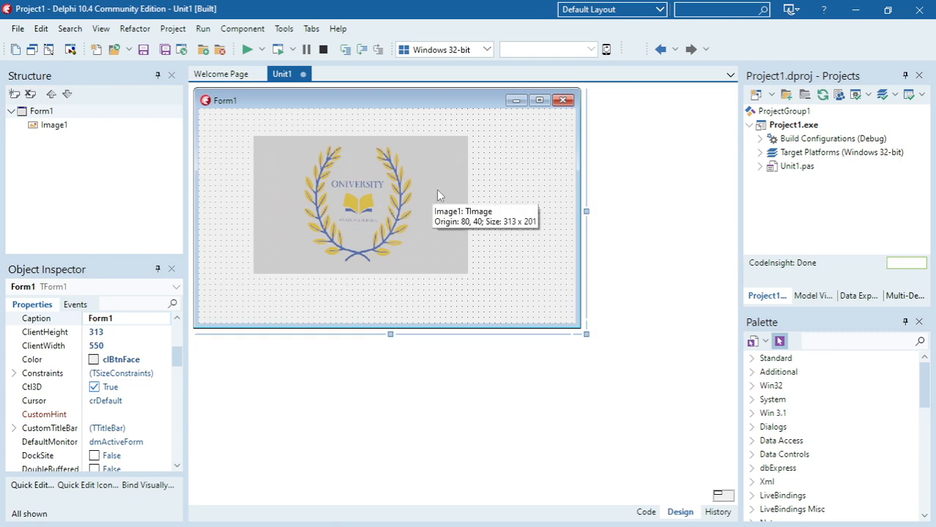
pyautogui.click(855, 10)
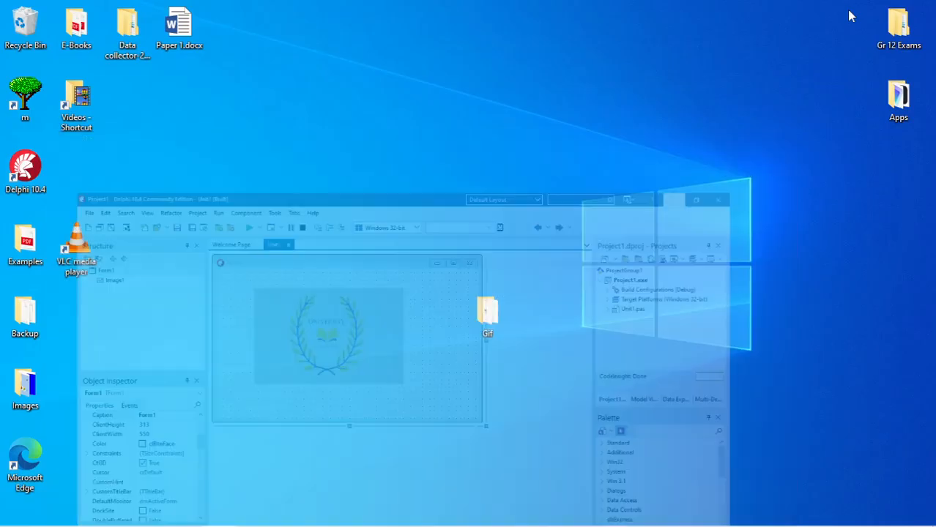